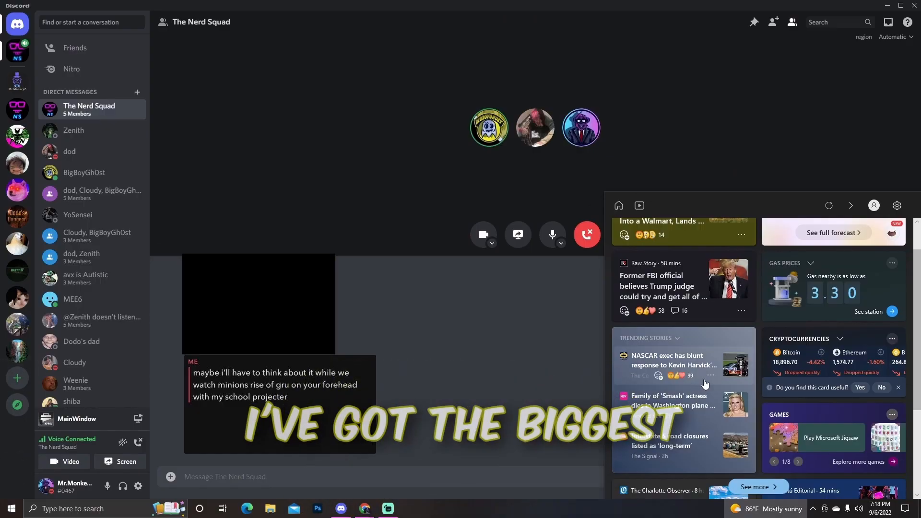
pyautogui.scroll(-3)
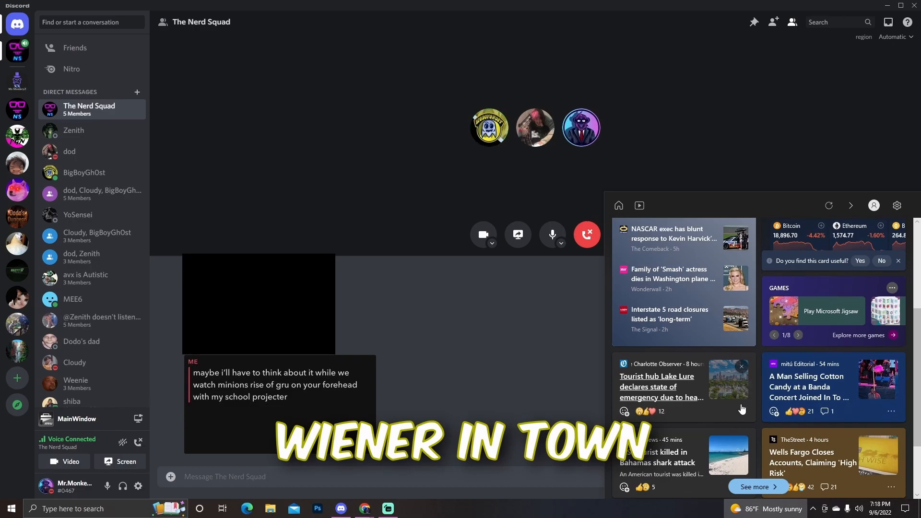